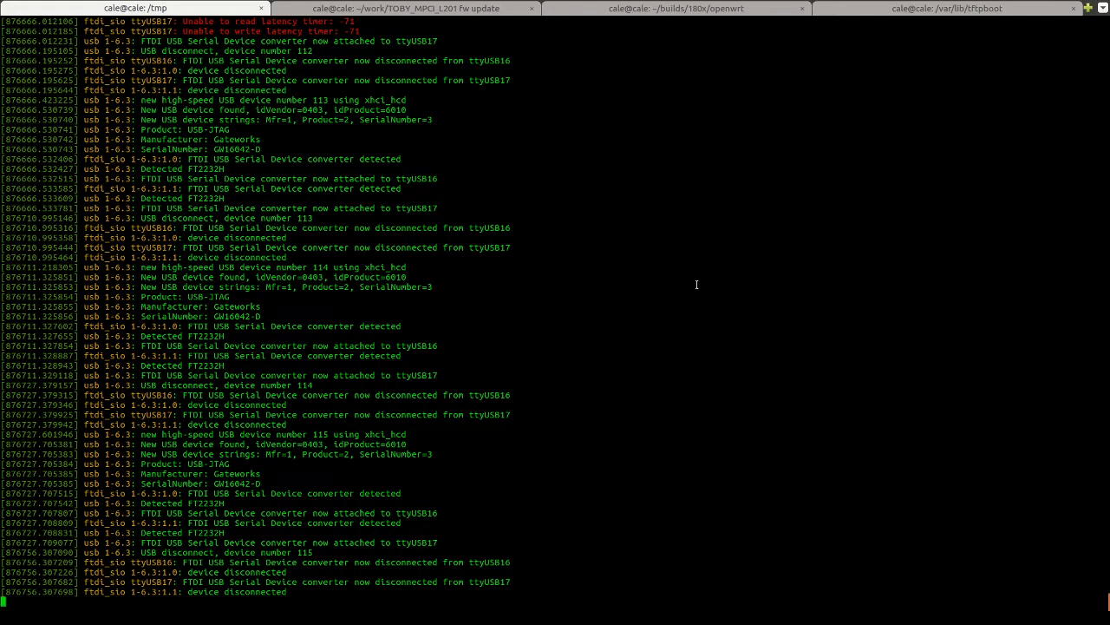
Interrupt the streaming FTDI USB kernel log with Ctrl+C and return to the /tmp prompt
scroll("down", 3)
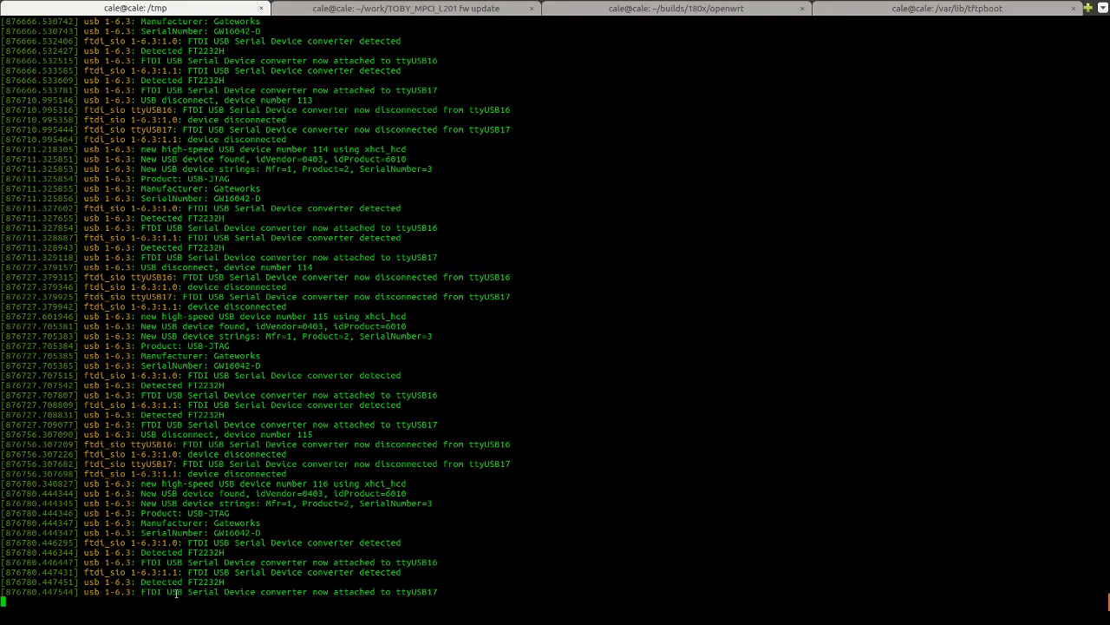
mouse_move(645, 510)
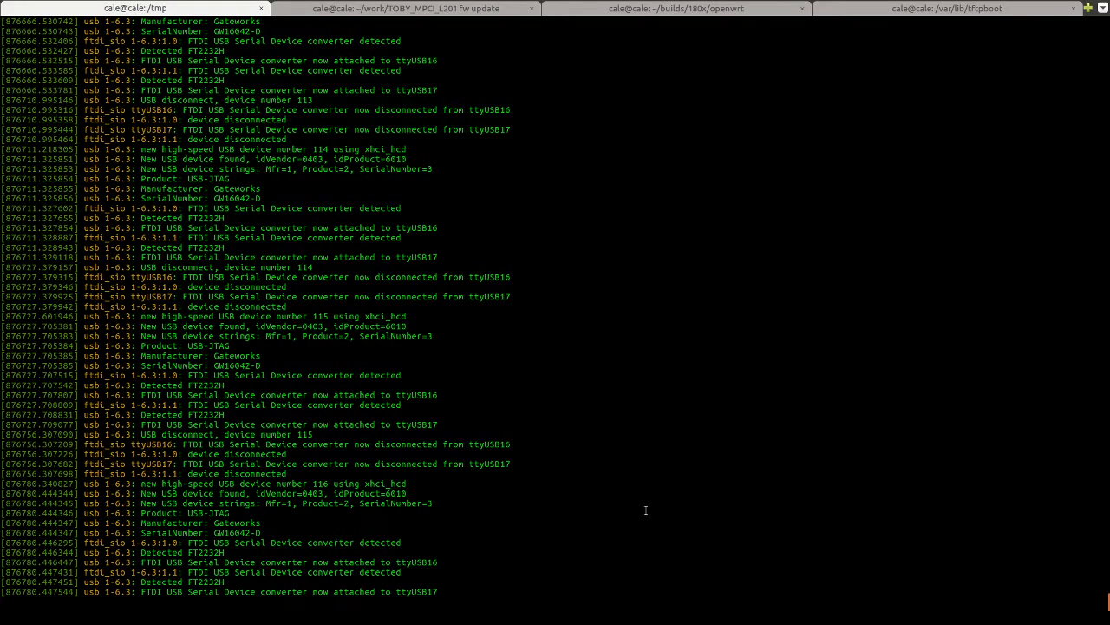
key("ctrl+c")
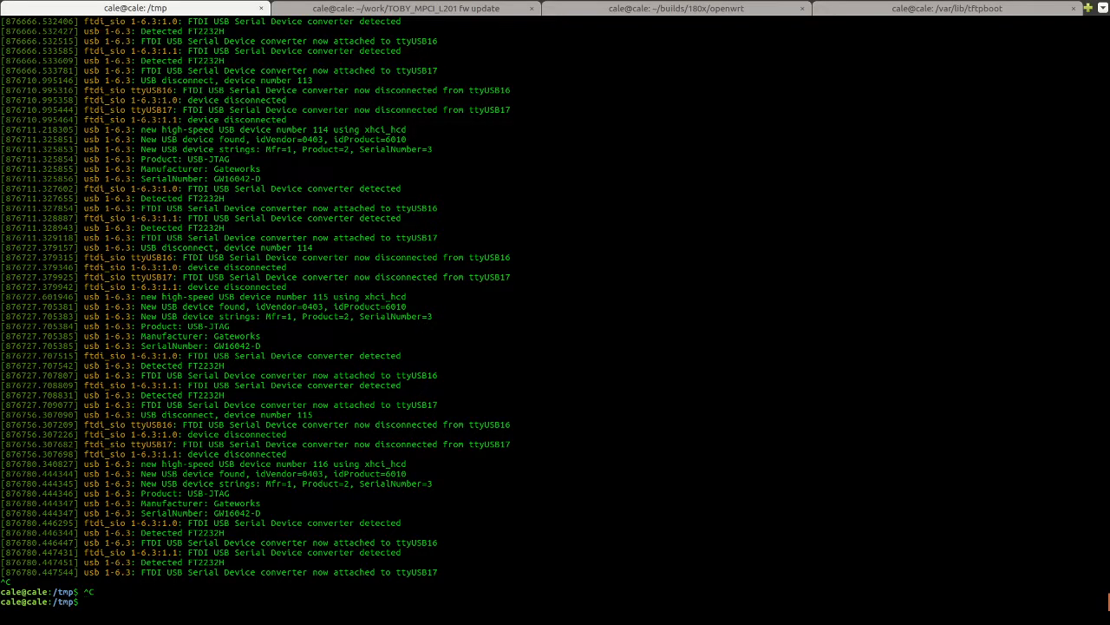
Run 'sudo rmmod ftdi_sio' to unload the FTDI serial driver, then begin a wget command
type("sudo rmmod ft")
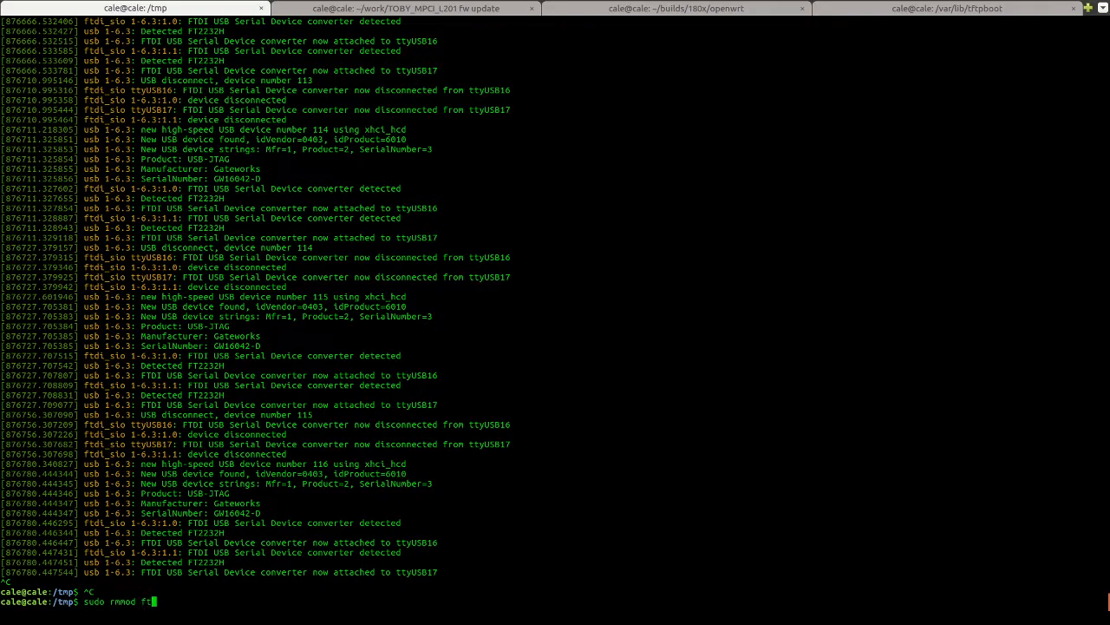
type("di_sio")
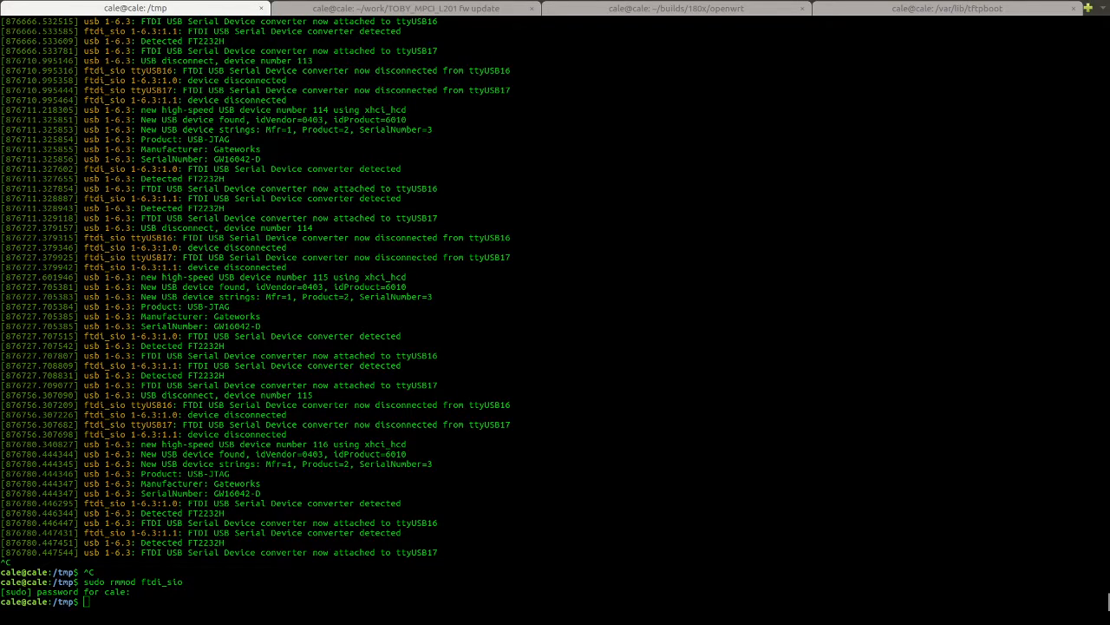
type("wge")
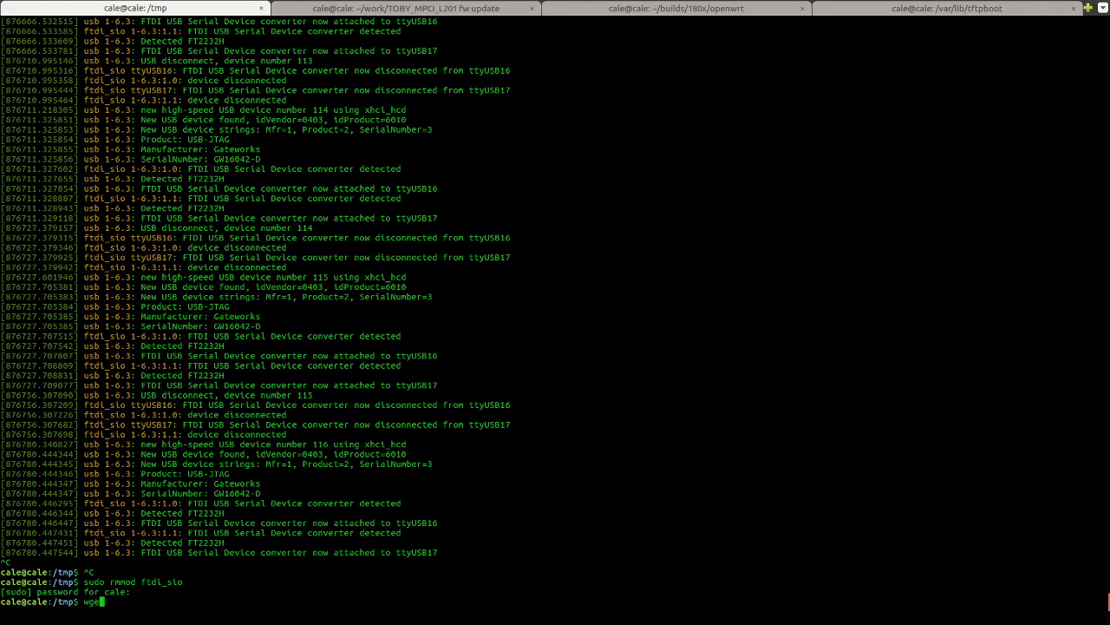
type("http://dev.gateworks.com/ventana/images/u-boot_spl.bin")
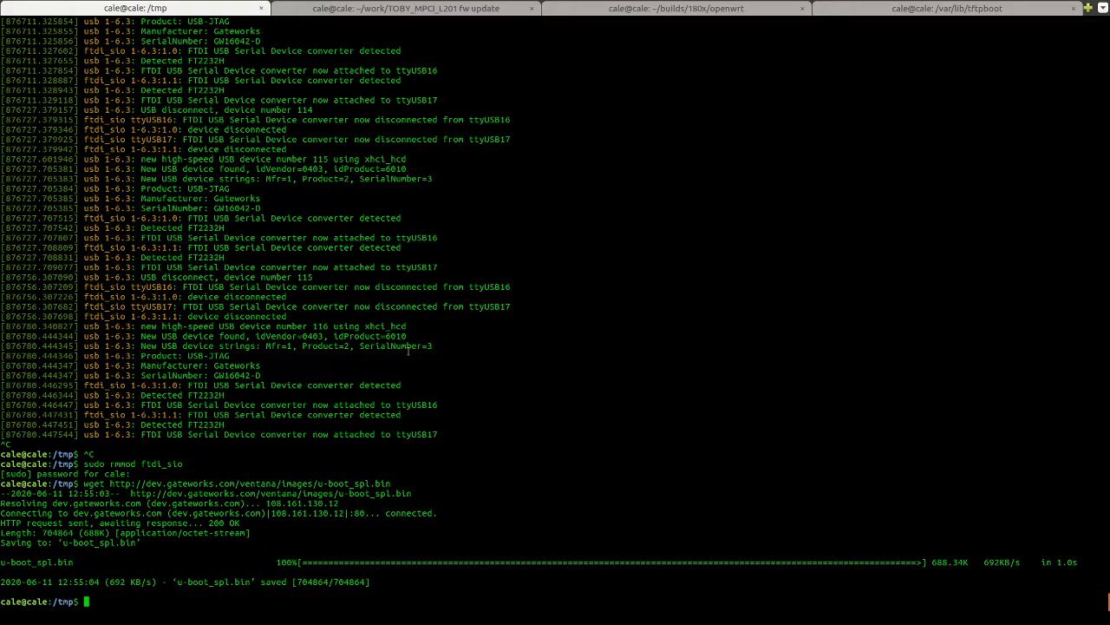
mouse_move(419, 363)
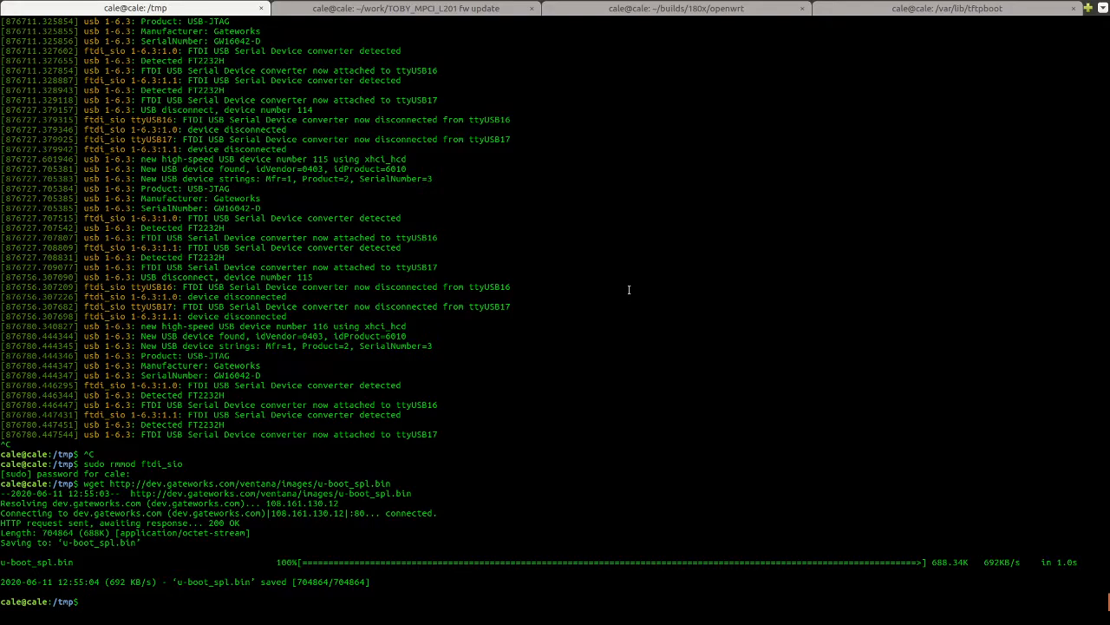
Run jtag_usbv4 with no arguments to print its version and usage, selecting parts of the output
type("jtag_")
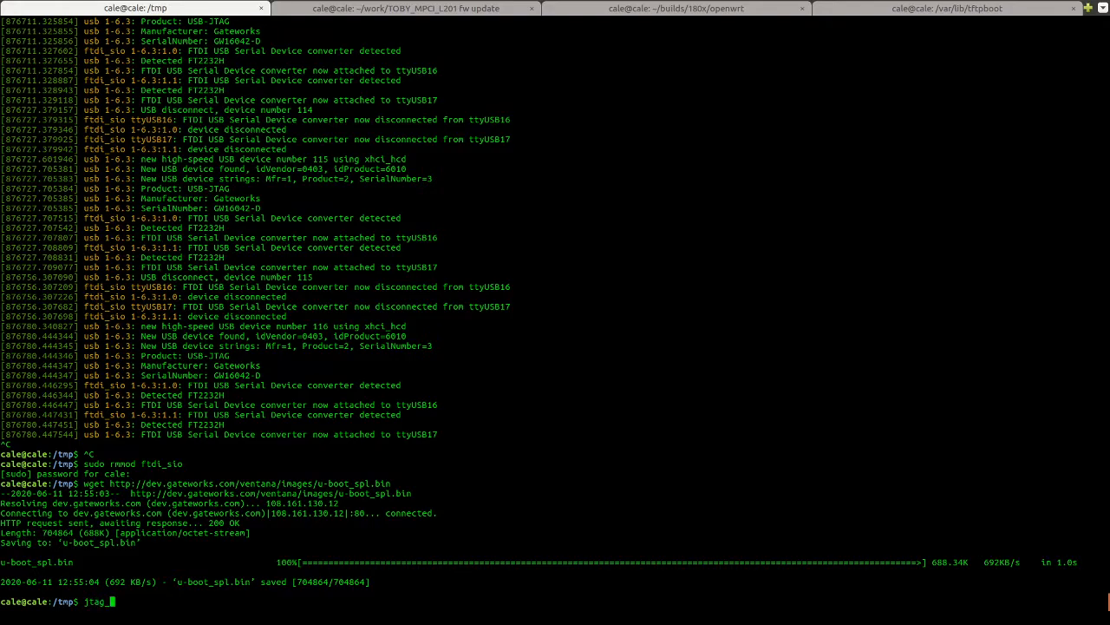
type("usbv4")
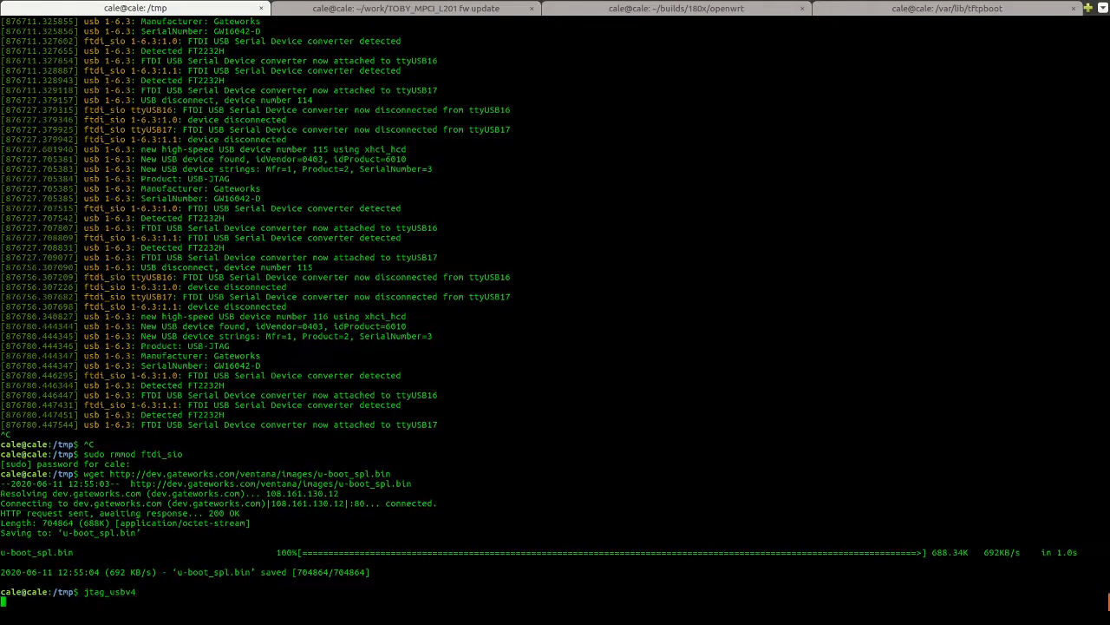
key("Return")
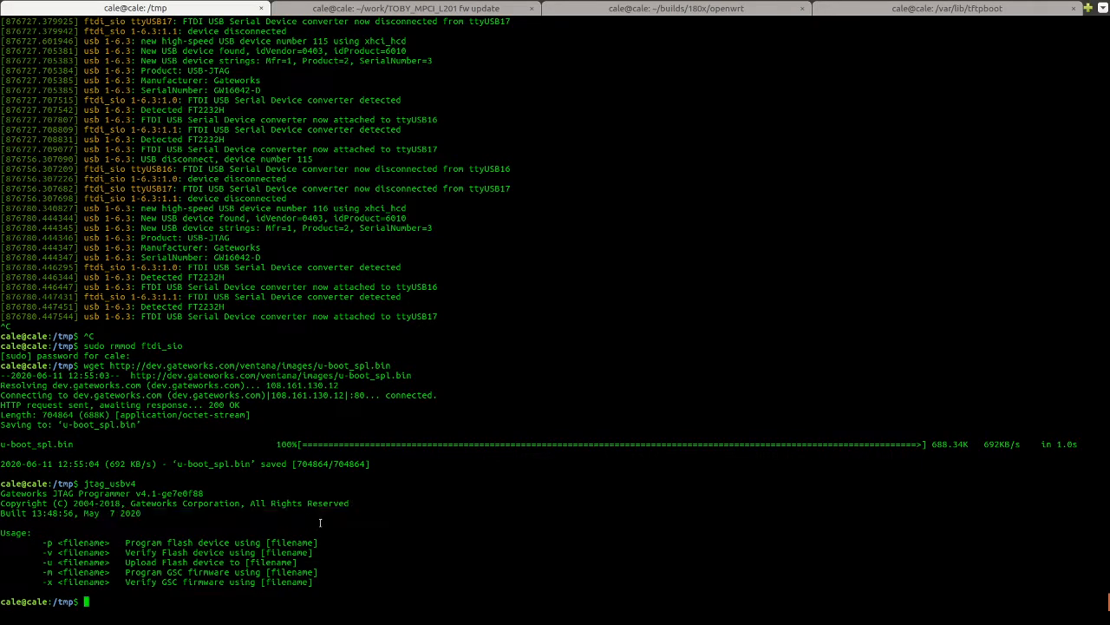
double_click(125, 514)
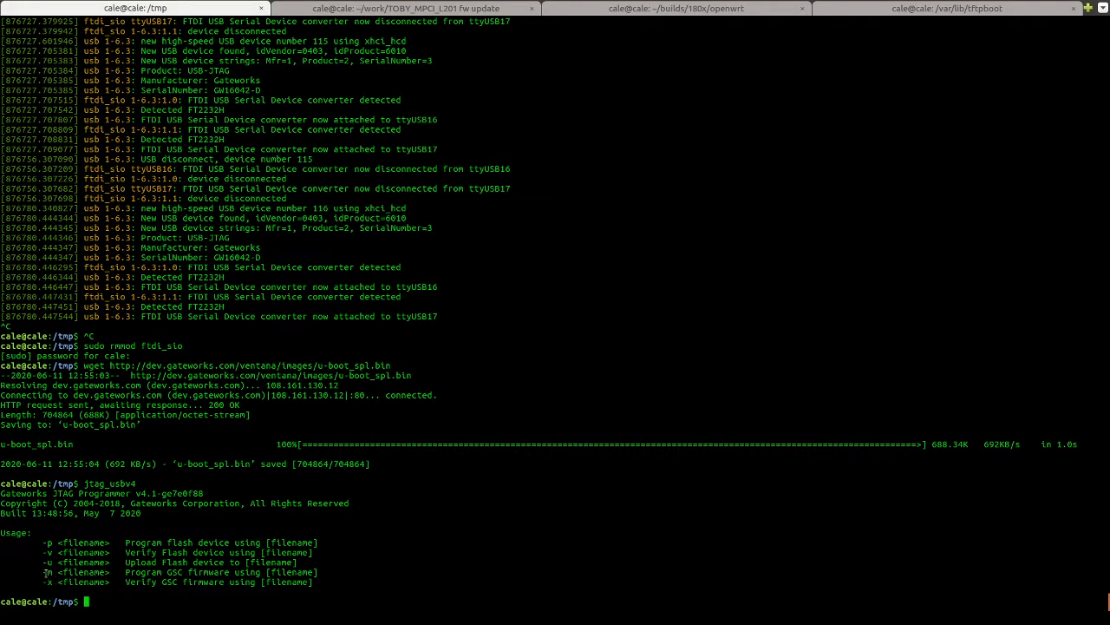
left_click_drag(41, 573, 182, 573)
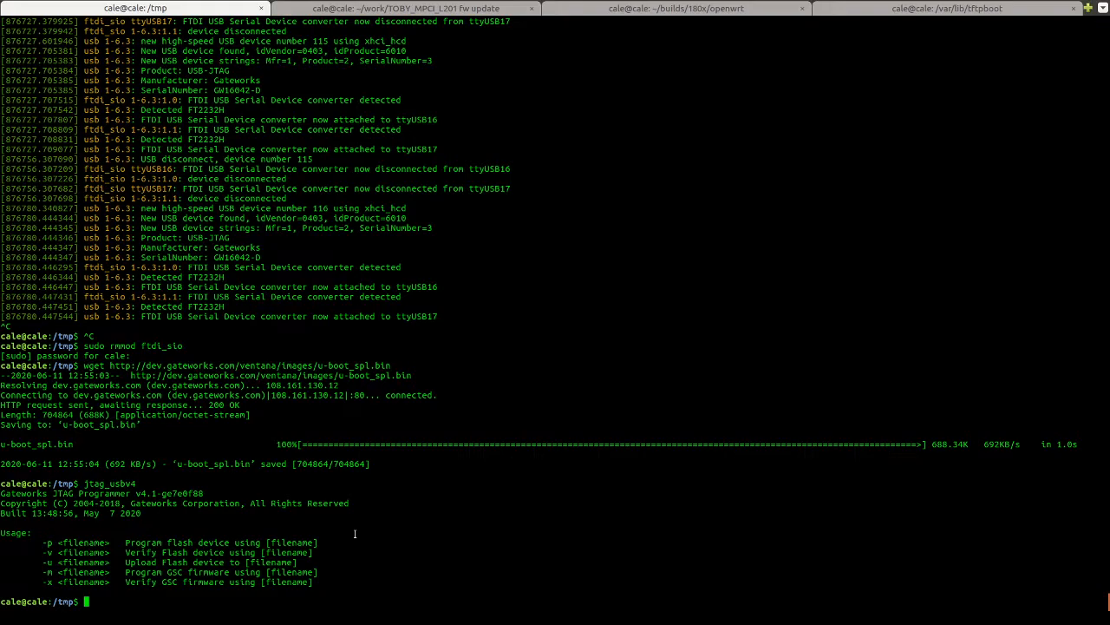
Flash u-boot_spl.bin over JTAG with 'sudo jtag_usbv4 -p u-boot_spl.bin 2>/dev/null'
type("sudo jtag_")
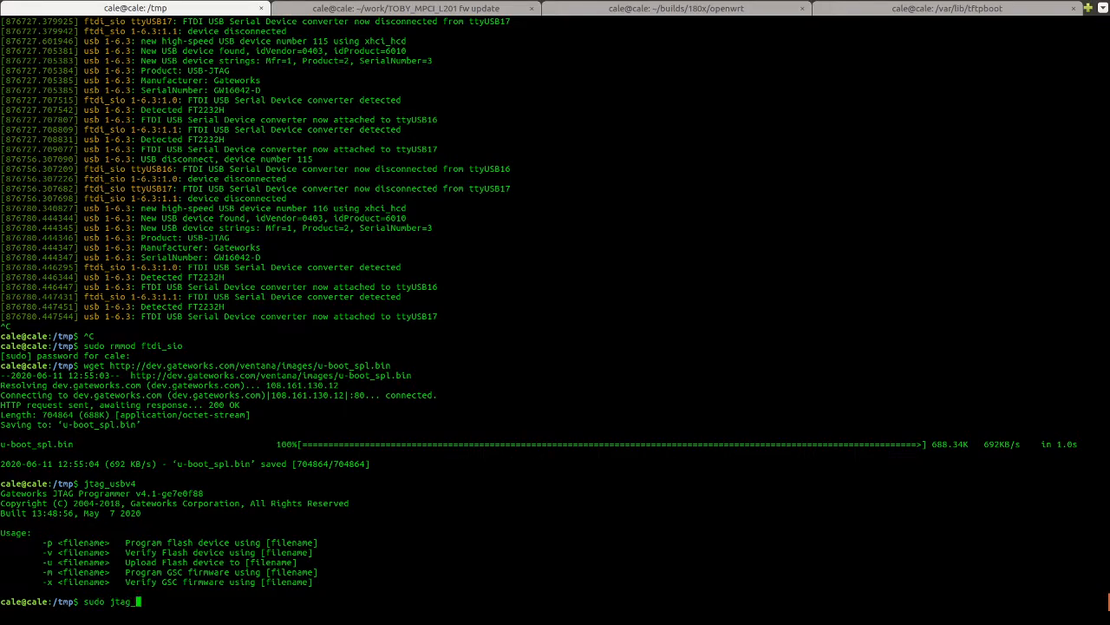
type("usbv4 -p")
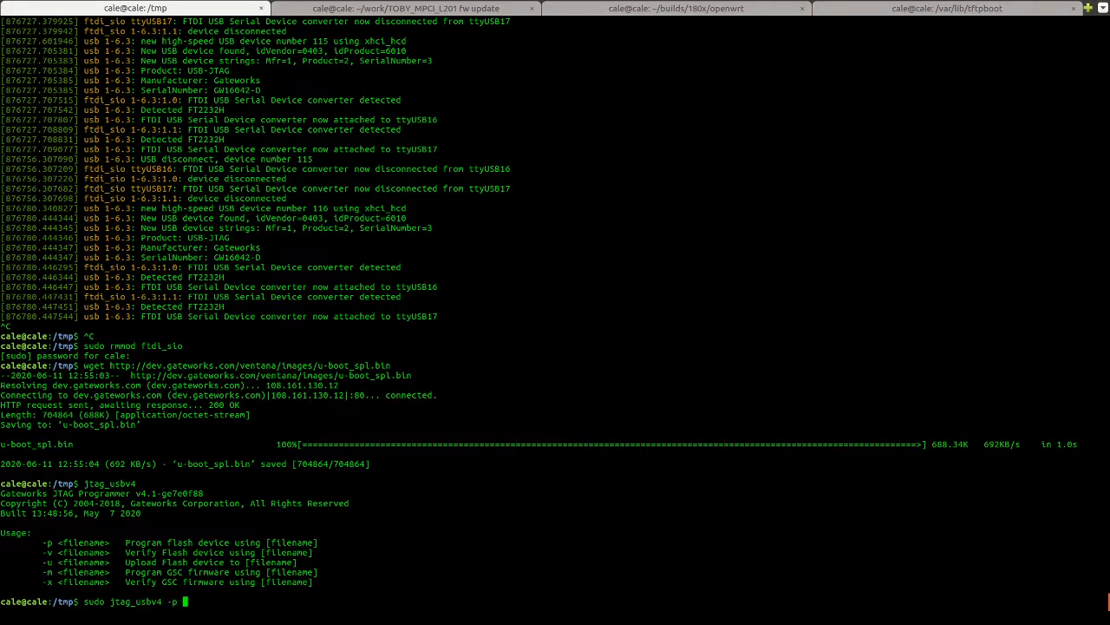
type("ub")
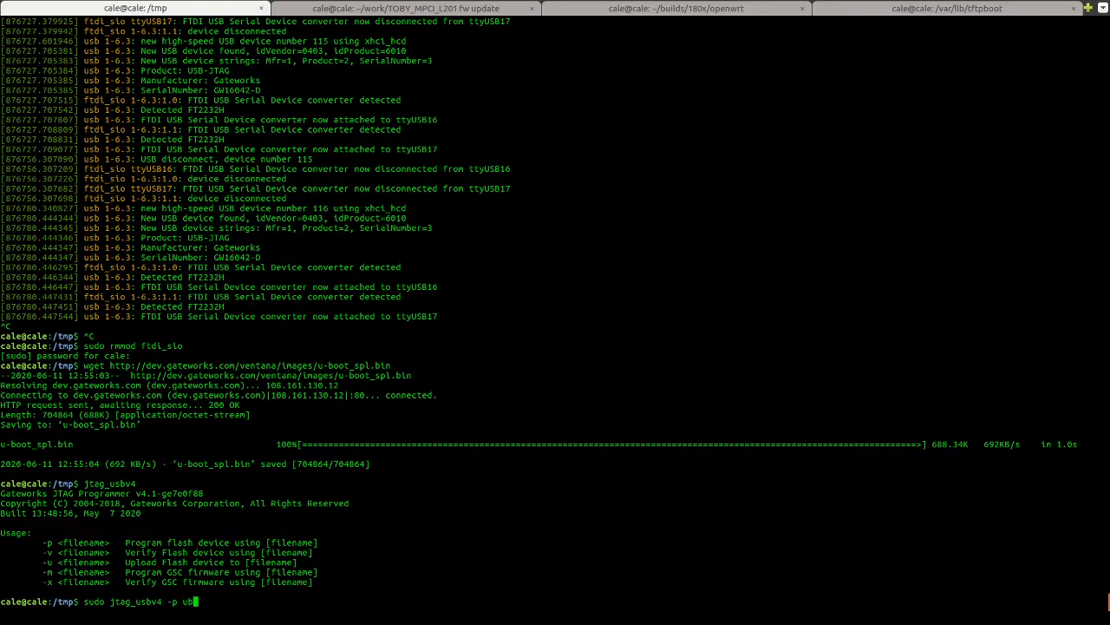
type("-boot_")
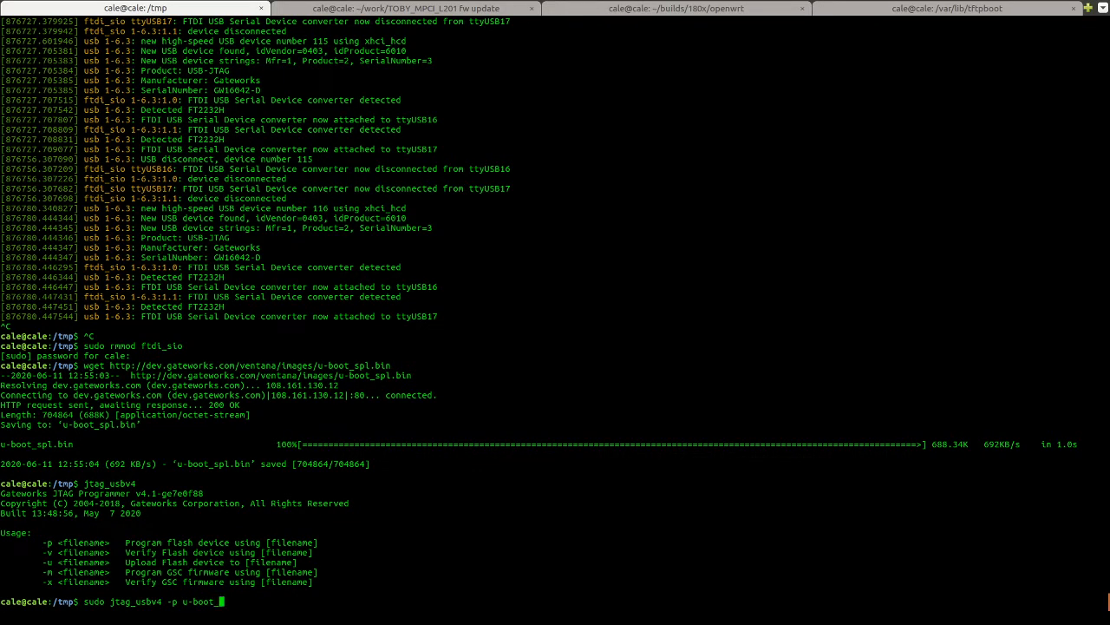
type("spl.bin")
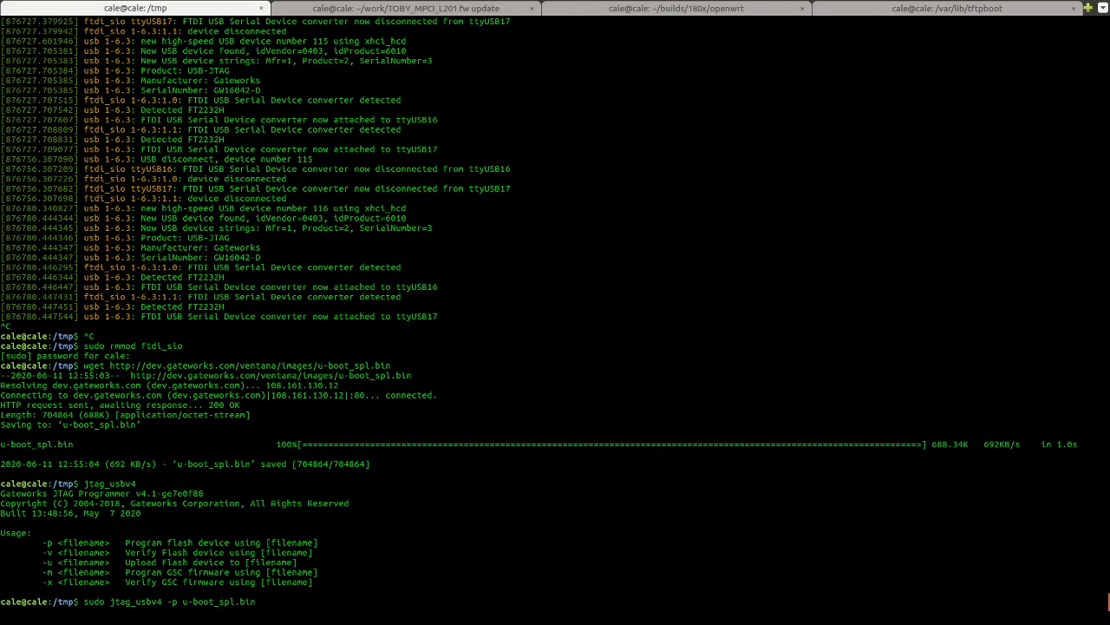
type("2>/")
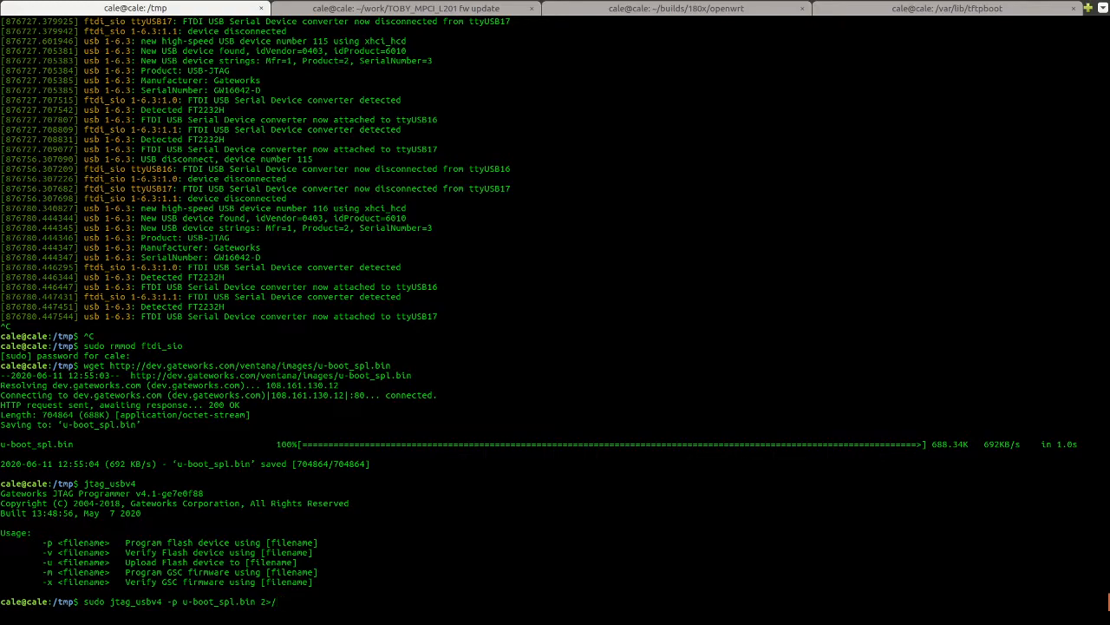
type("dev/")
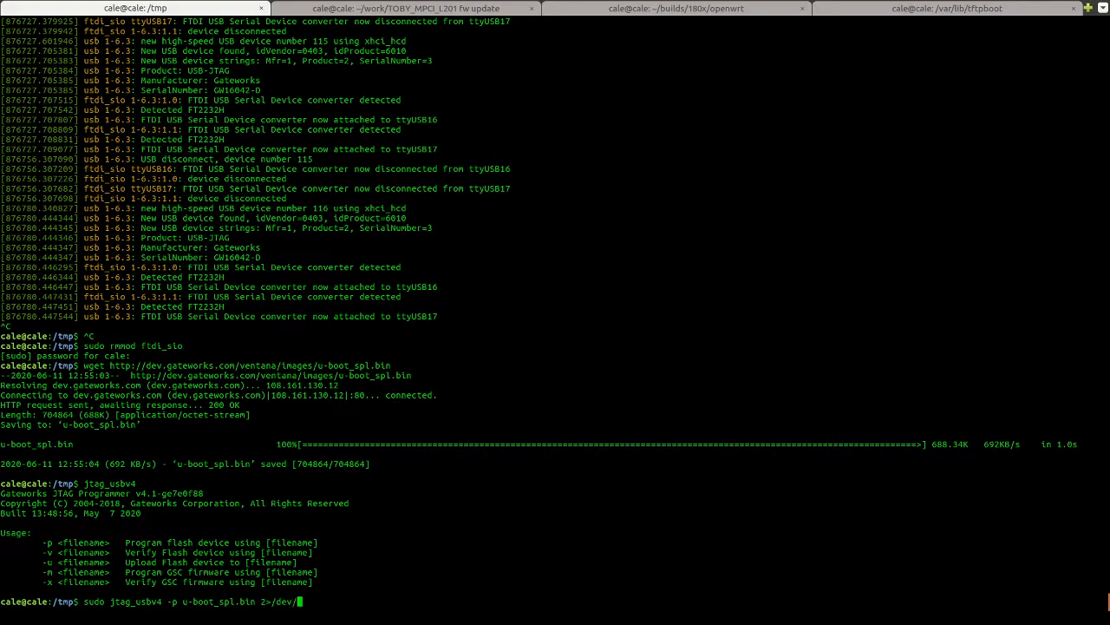
type("null")
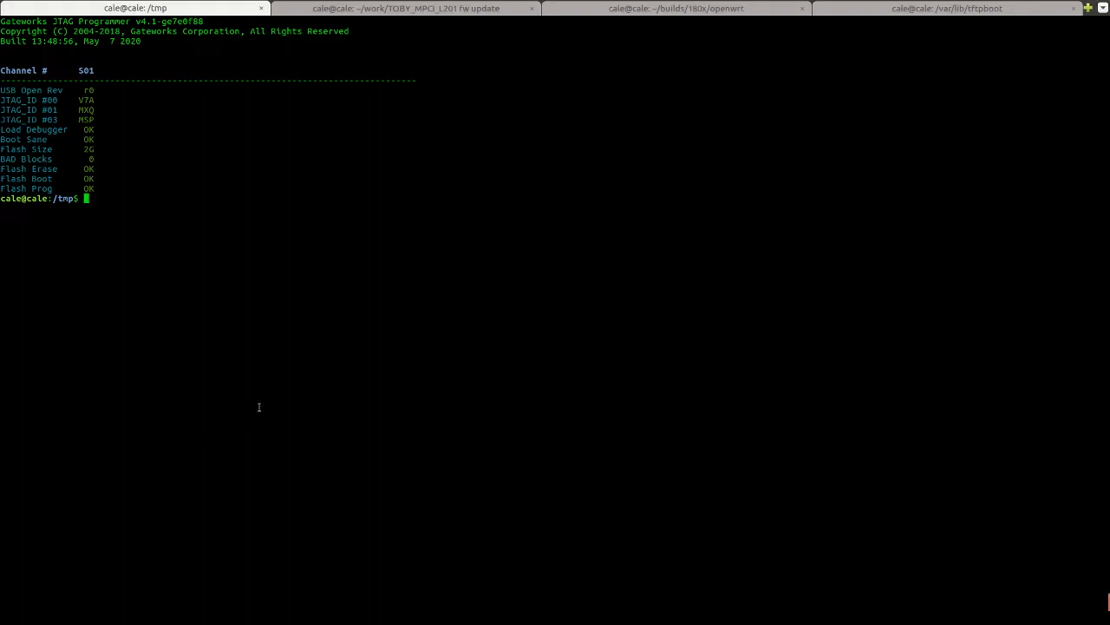
Start a 'wget -N' command to fetch the GSC firmware file
type("wget -N http://dev.gateworks.com/ventana/images/gsc_551x_v50.txt")
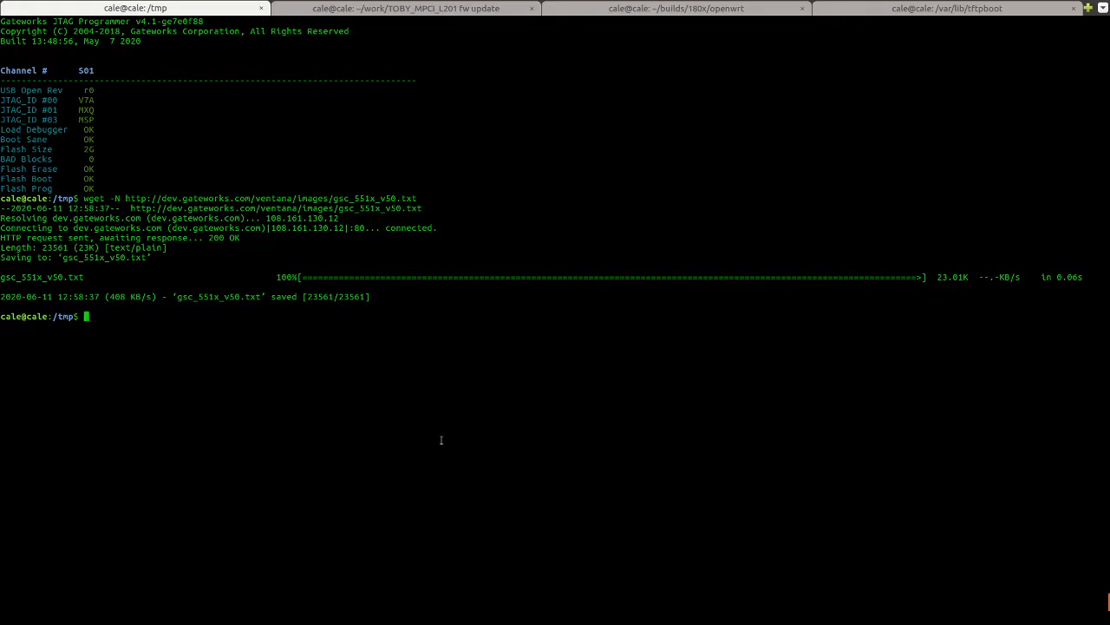
Program the GSC firmware with 'sudo jtag_usbv4 -m gsc_551x_v58.txt 2>/dev/null'
type("sudo jta")
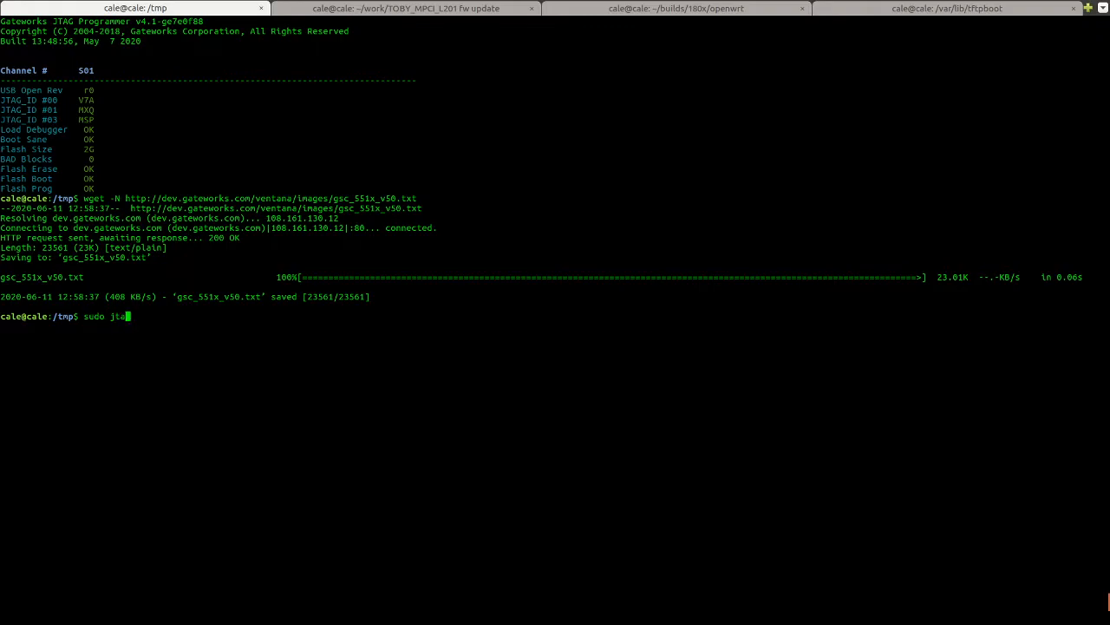
type("g_usbv4 -m")
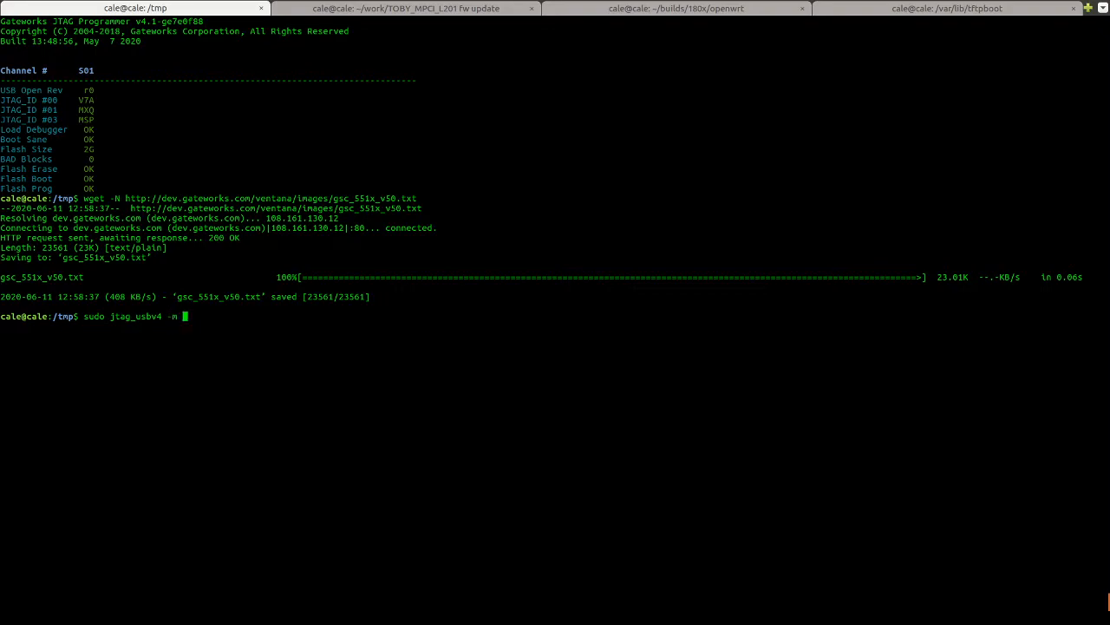
type("gsc_551x_v50.txt")
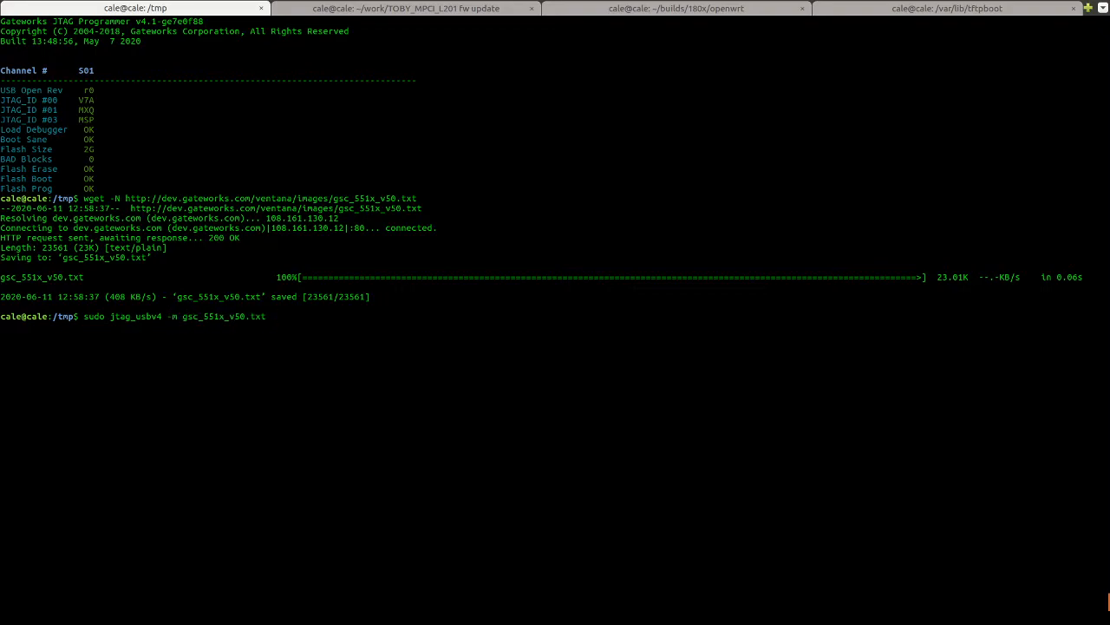
type("2>/dv")
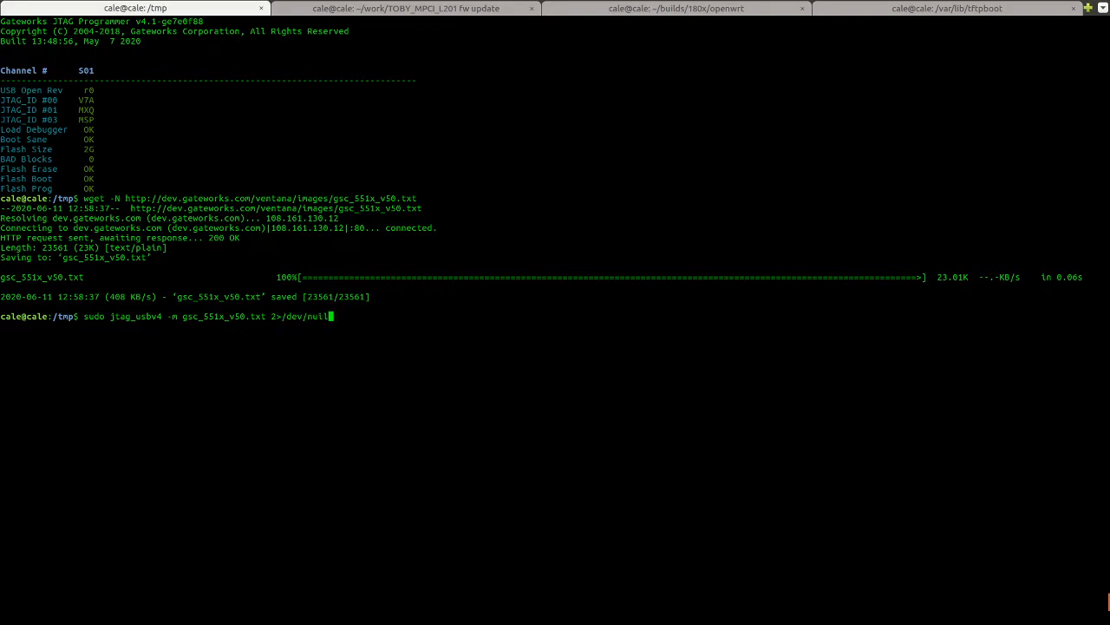
key("BackSpace")
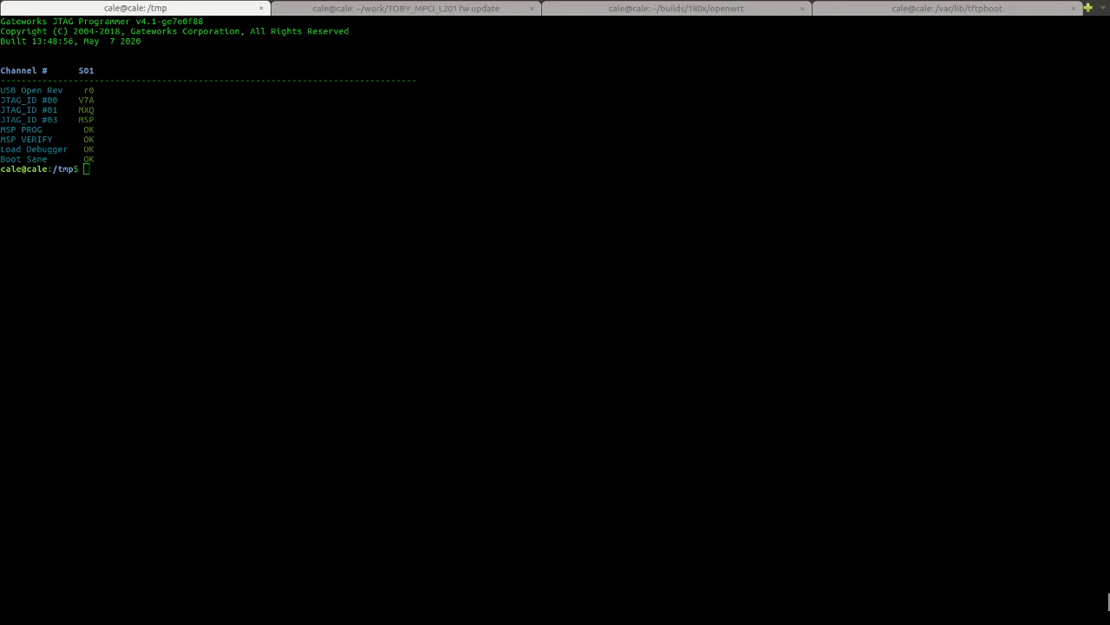
mouse_move(382, 388)
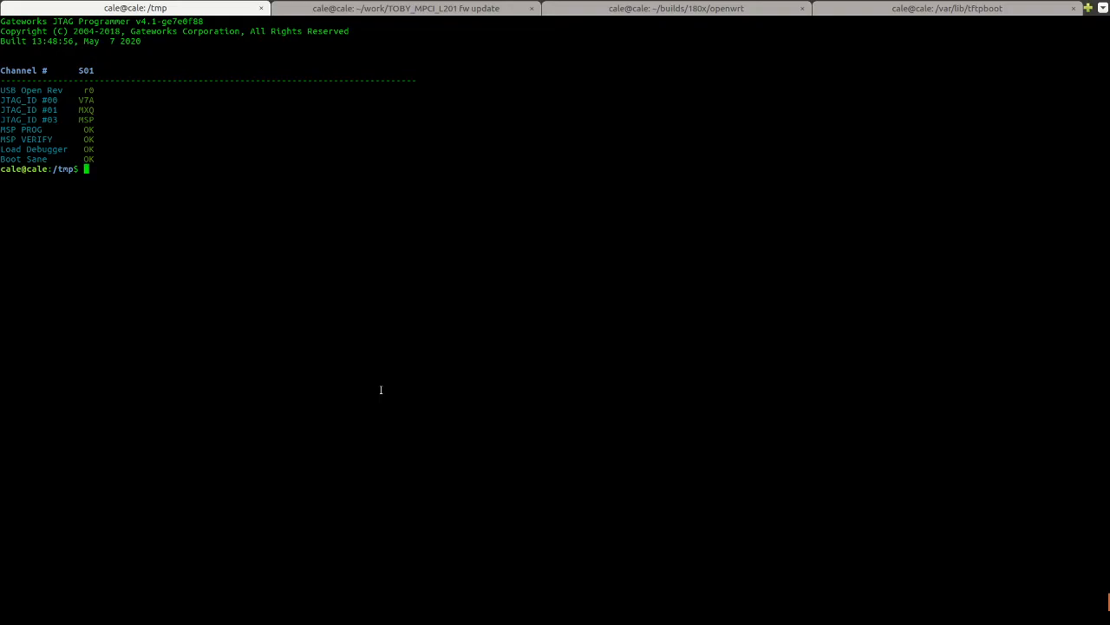
Run mkimage_jtag with no arguments to print its NAND and eMMC image usage
type("m")
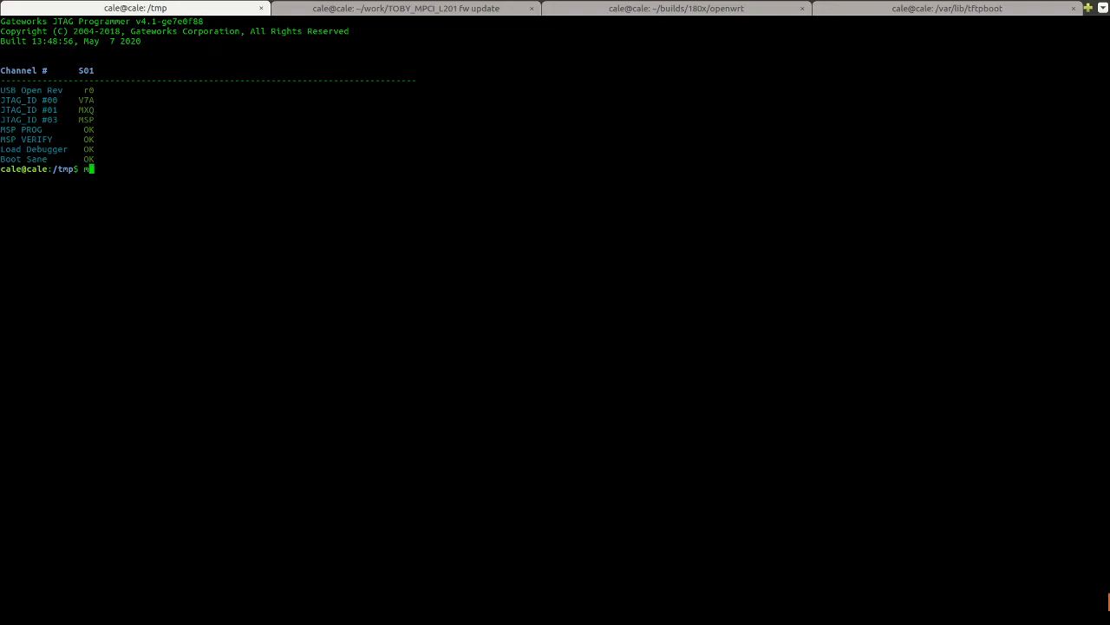
type("kimage_jtag")
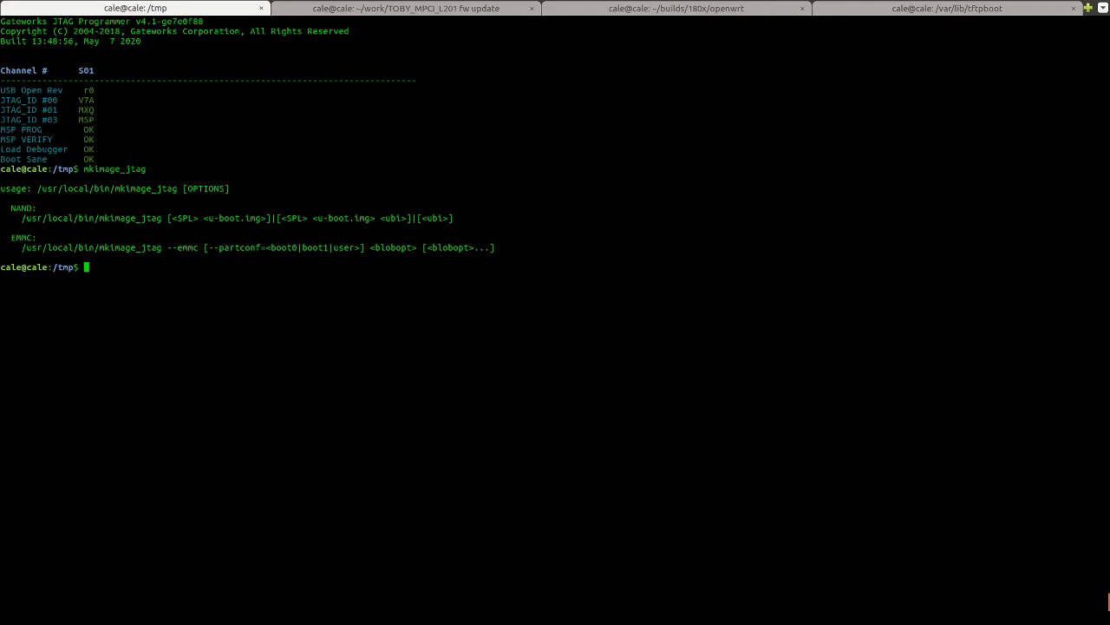
Download u-boot.img and SPL from dev.gateworks.com/ventana/images with wget -N
type("wget http://dev.gateworks.com/ventana/images/u-boot.img")
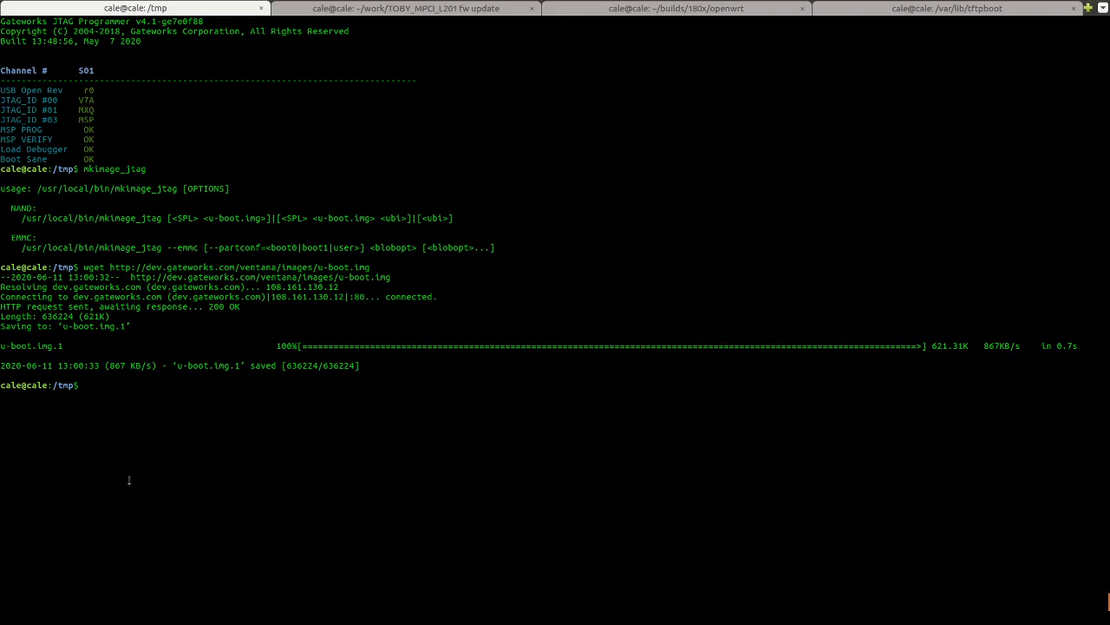
mouse_move(385, 465)
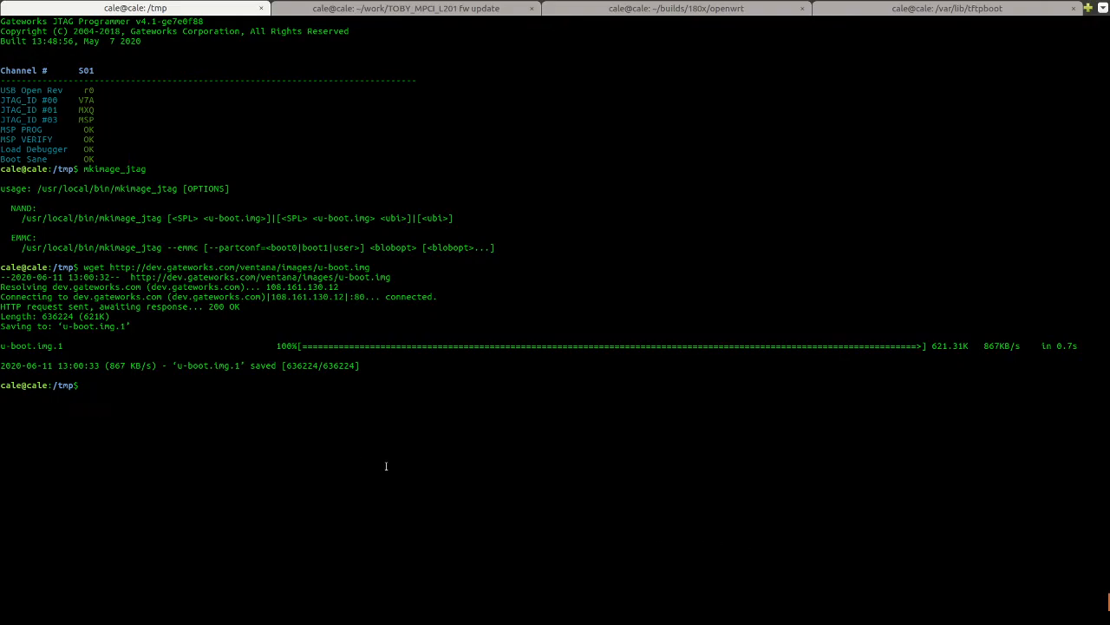
type("wget http://dev.gateworks.com/ventana/images/u-boot.img")
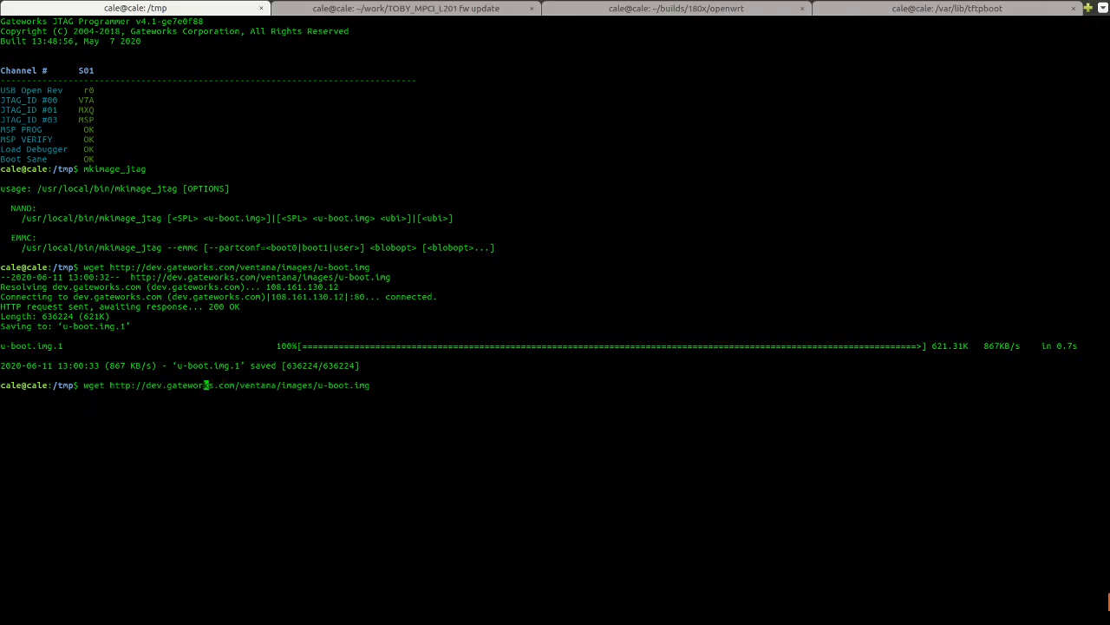
type("-N")
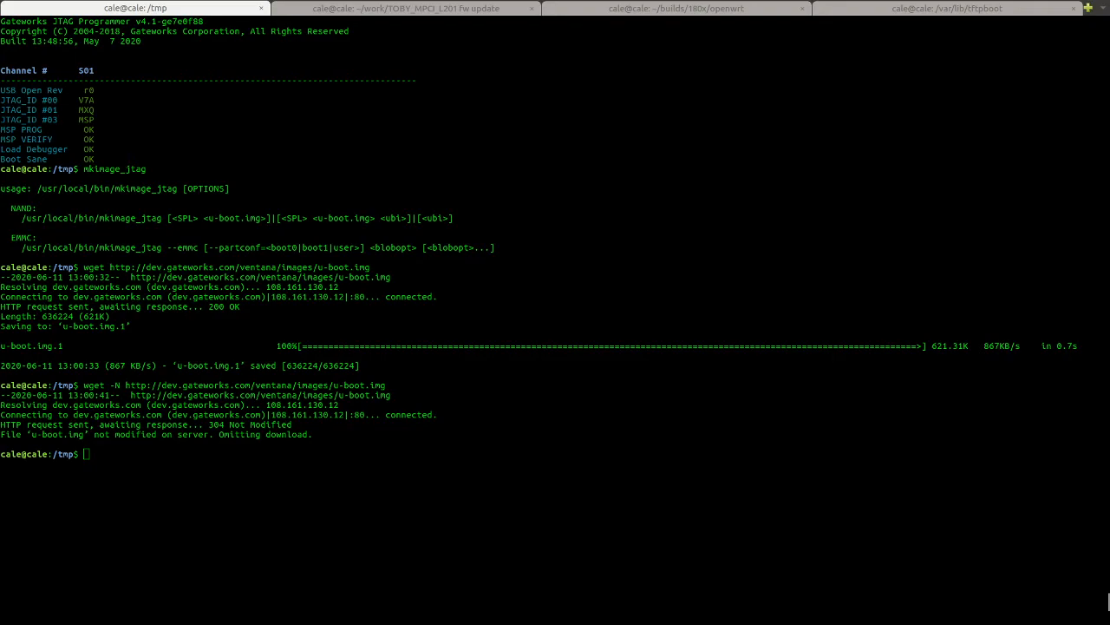
type("wget -N http://dev.gateworks.com/ventana/images/SPL")
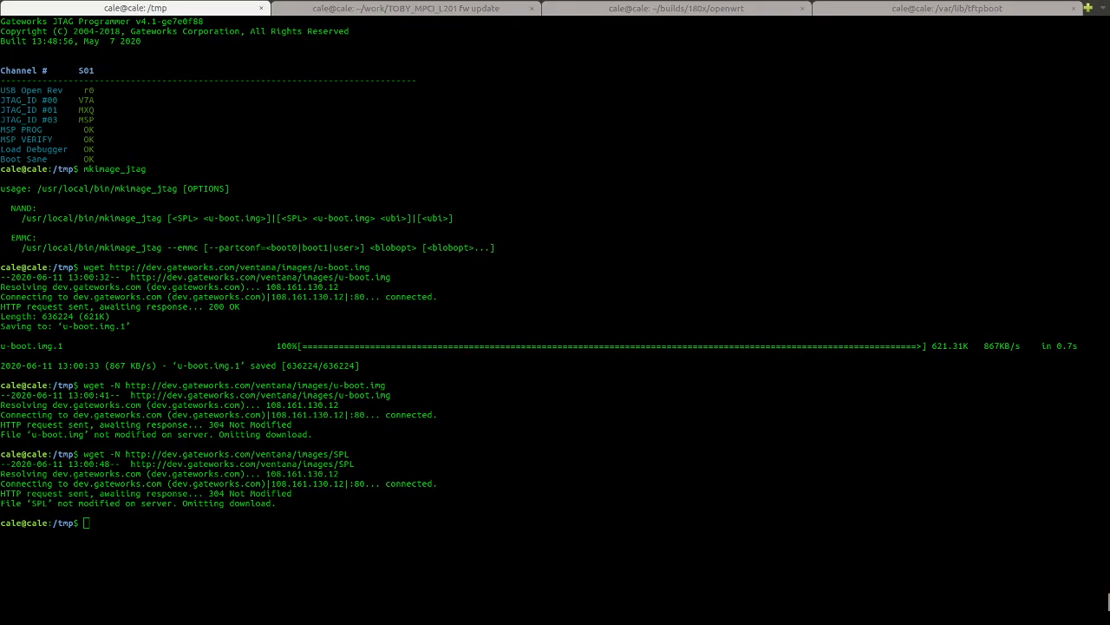
Download ventana-owrt-16.02-large.ubi from the Gateworks image server into /tmp
type("wget http://dev.gateworks.com/ventana/images/ventana-owrt-16.02-large.ubi")
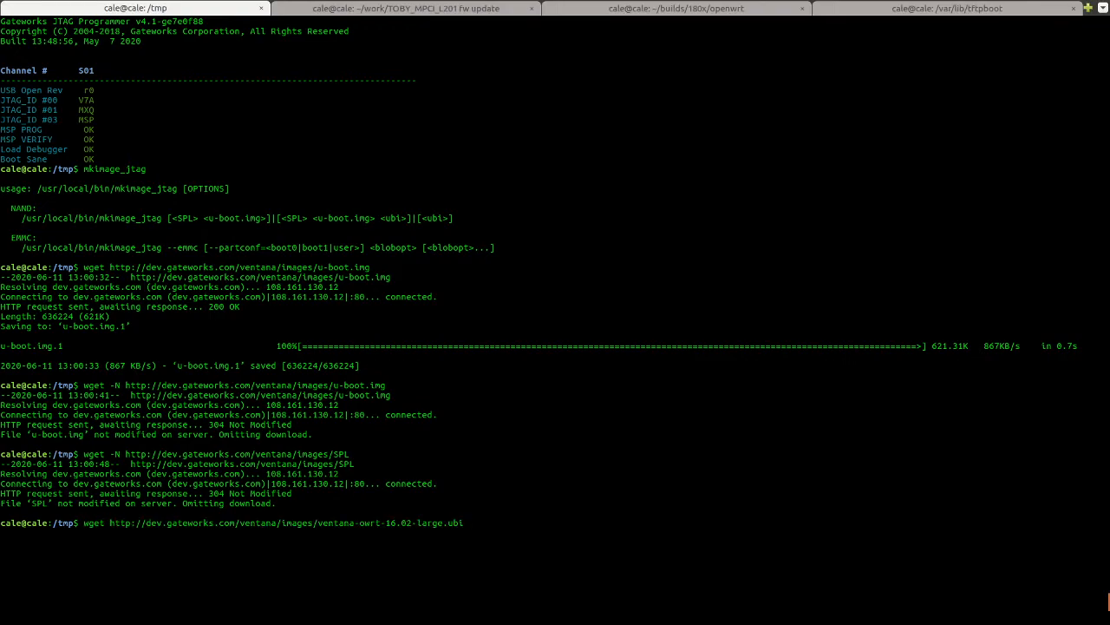
key("Return")
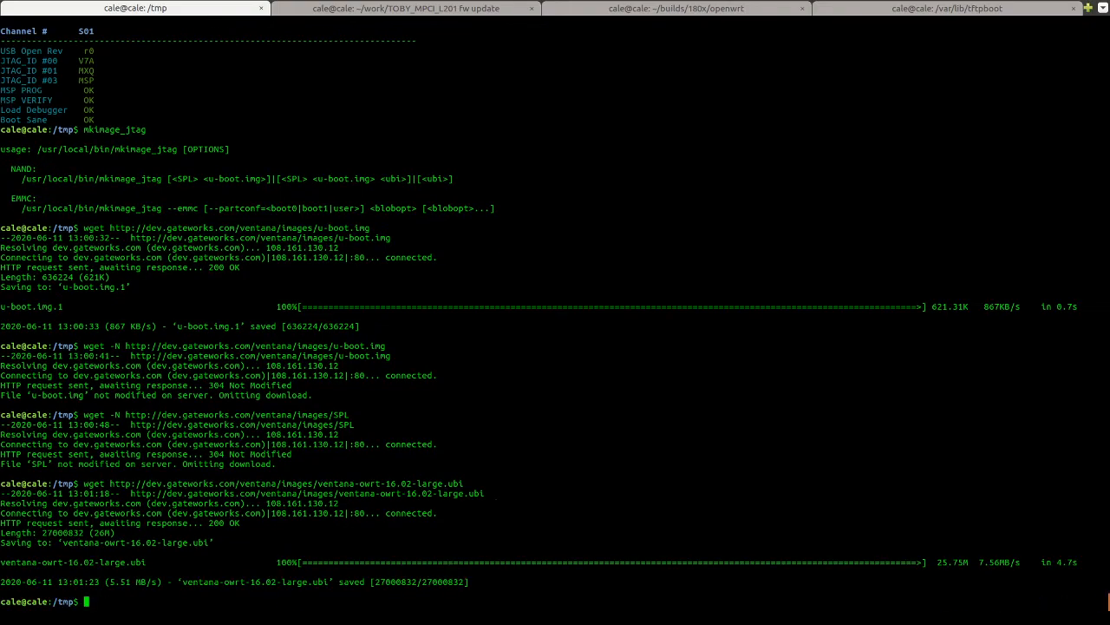
Build test.bin with 'mkimage_jtag SPL u-boot.img ventana-owrt-16.02-large.ubi > test.bin'
type("mkima")
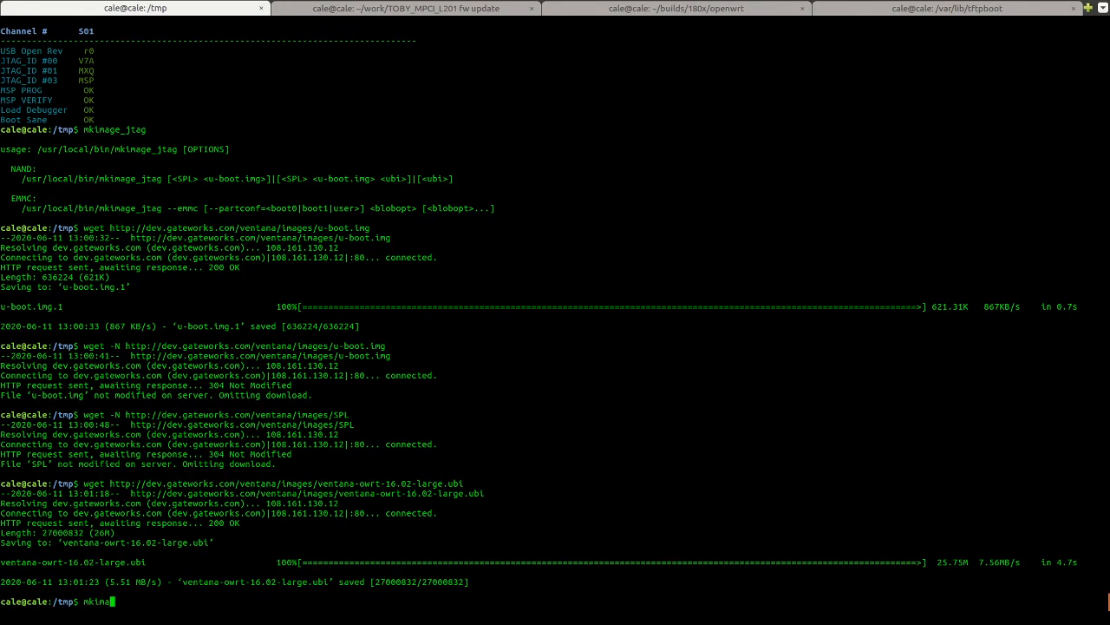
key("Tab")
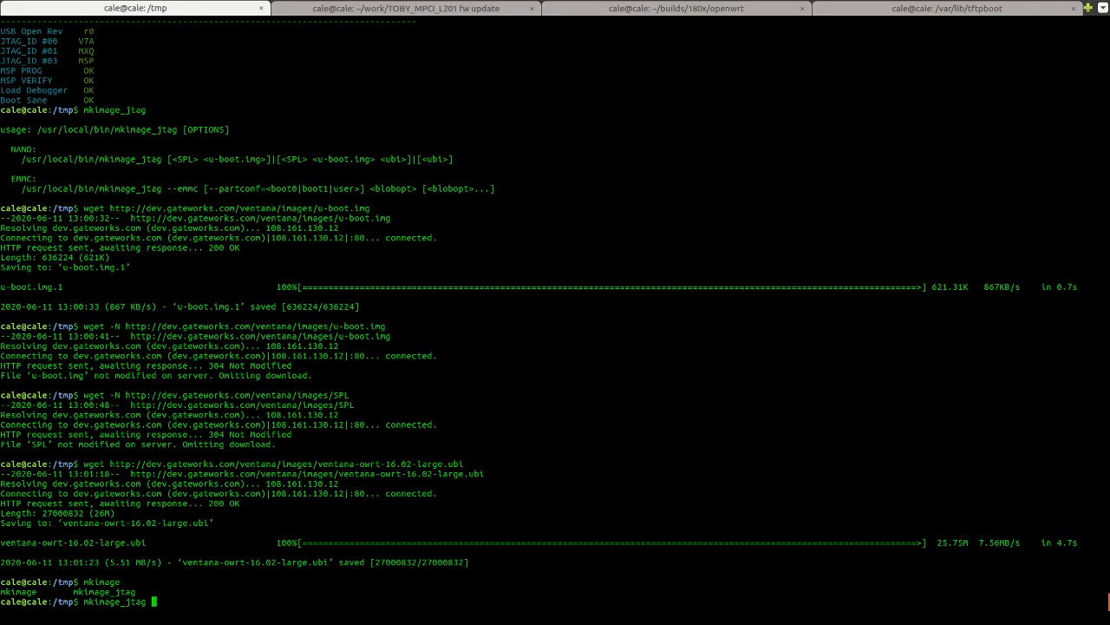
type("SPL")
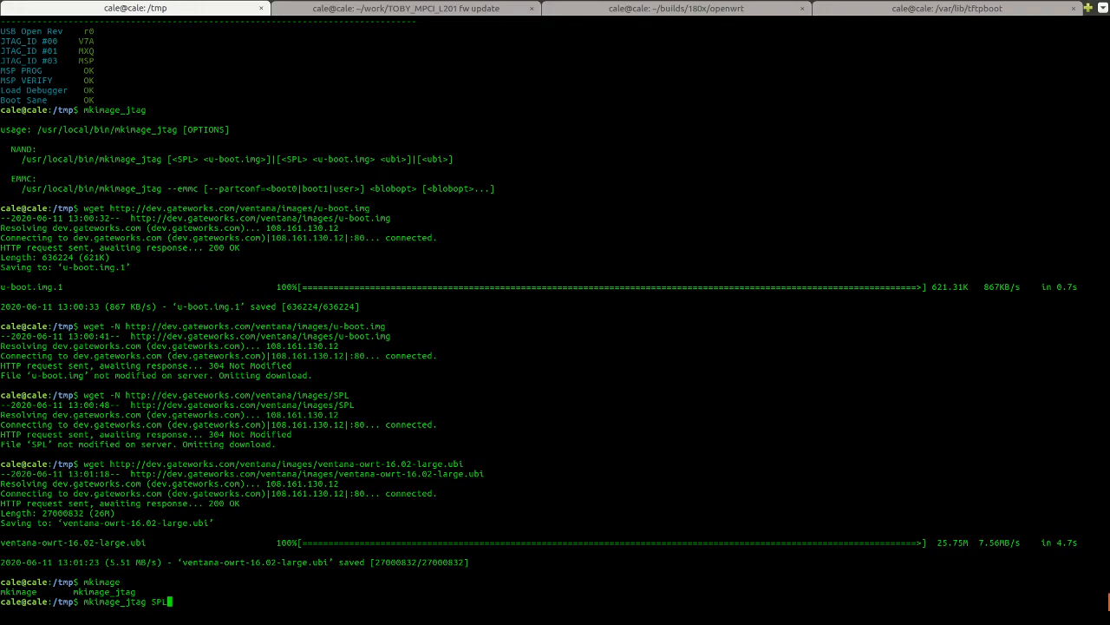
type("u-")
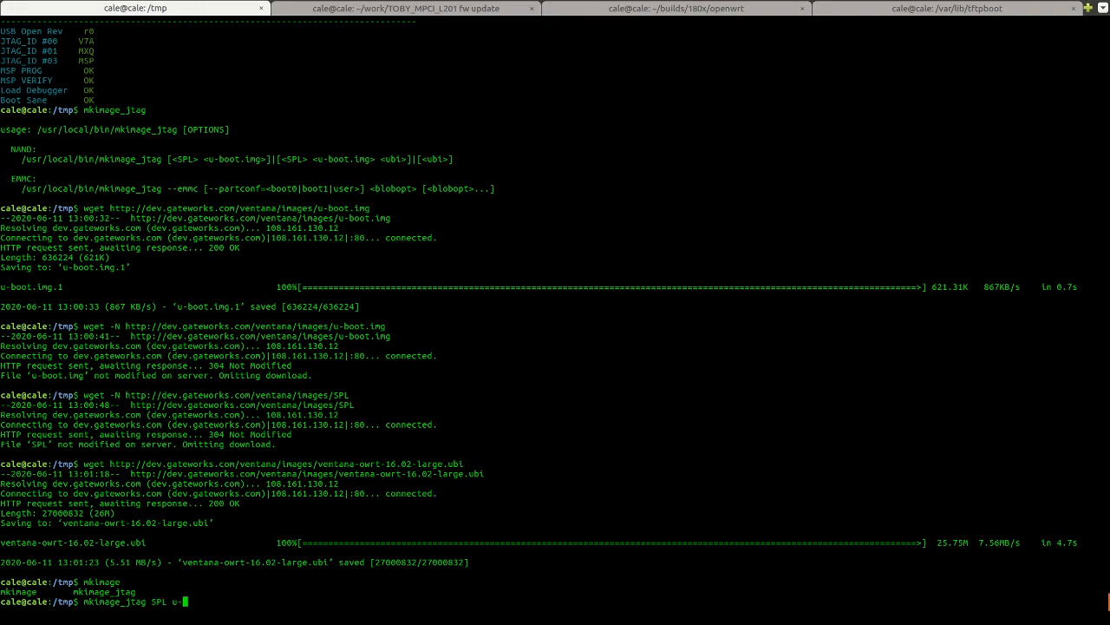
type("boot.img ventana-owrt-16.02-large.ubi >")
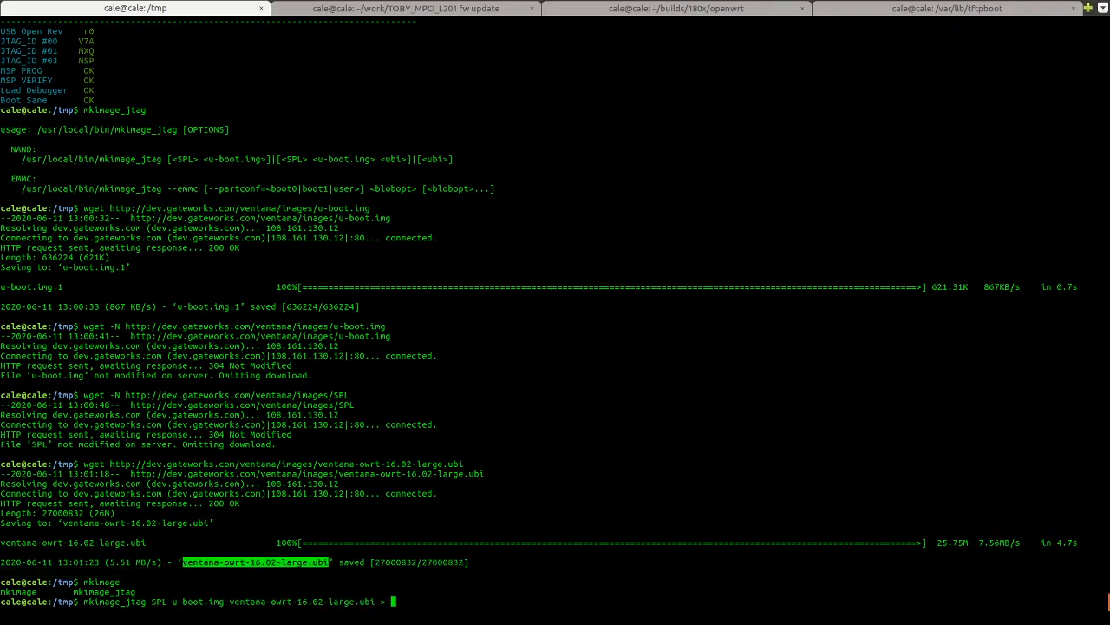
type("test.")
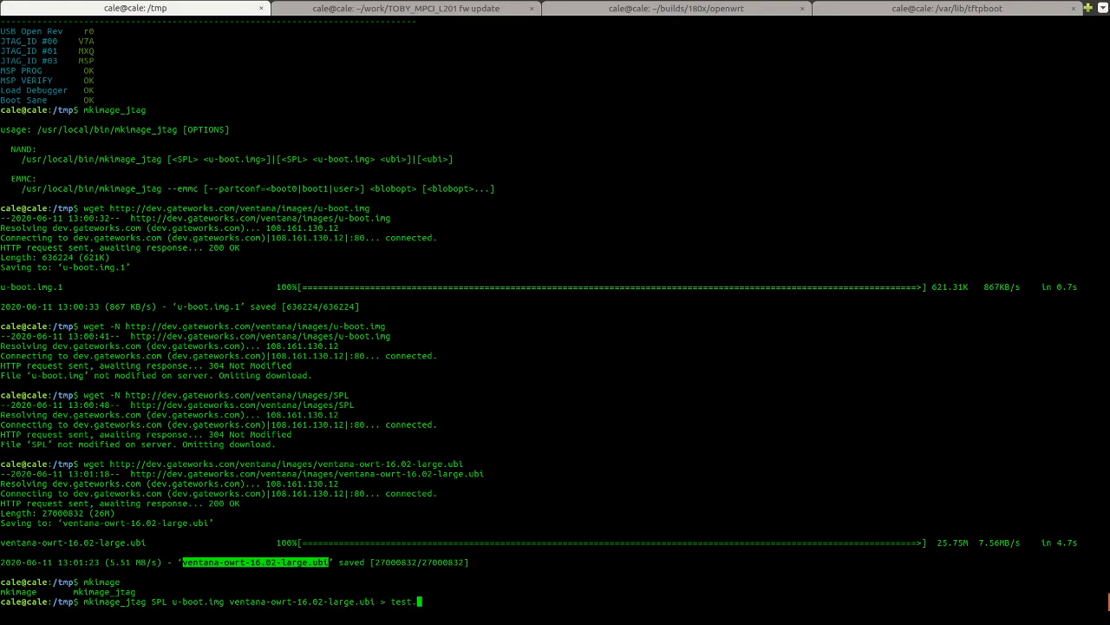
type("bin")
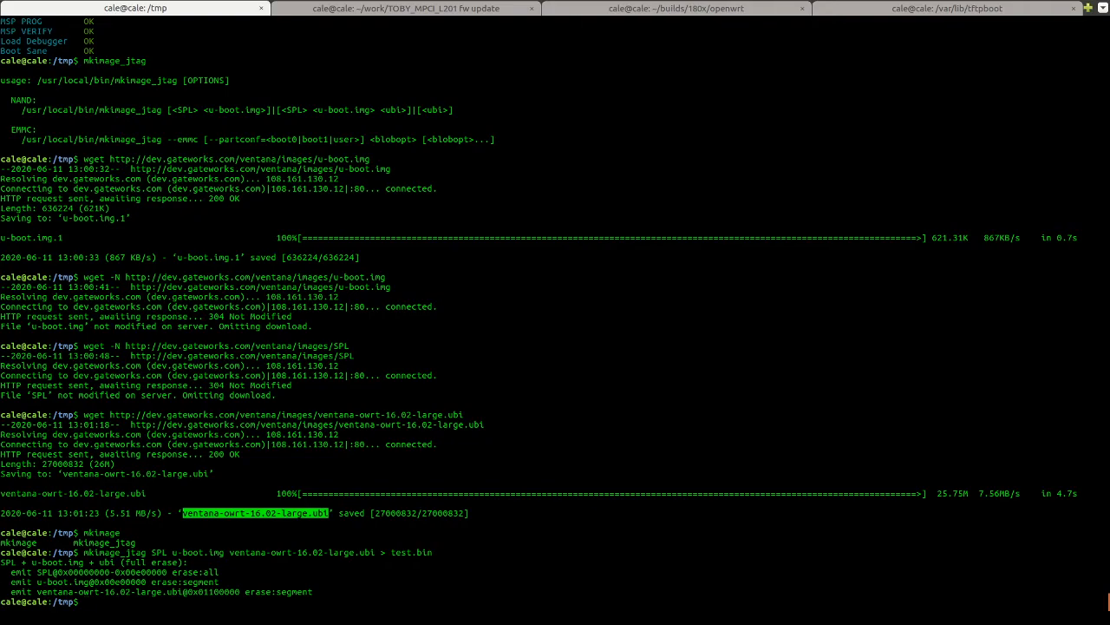
Begin typing 'sudo jtag_usbv4 -p' to flash the newly built test.bin
type("sudo jtag_usbv4")
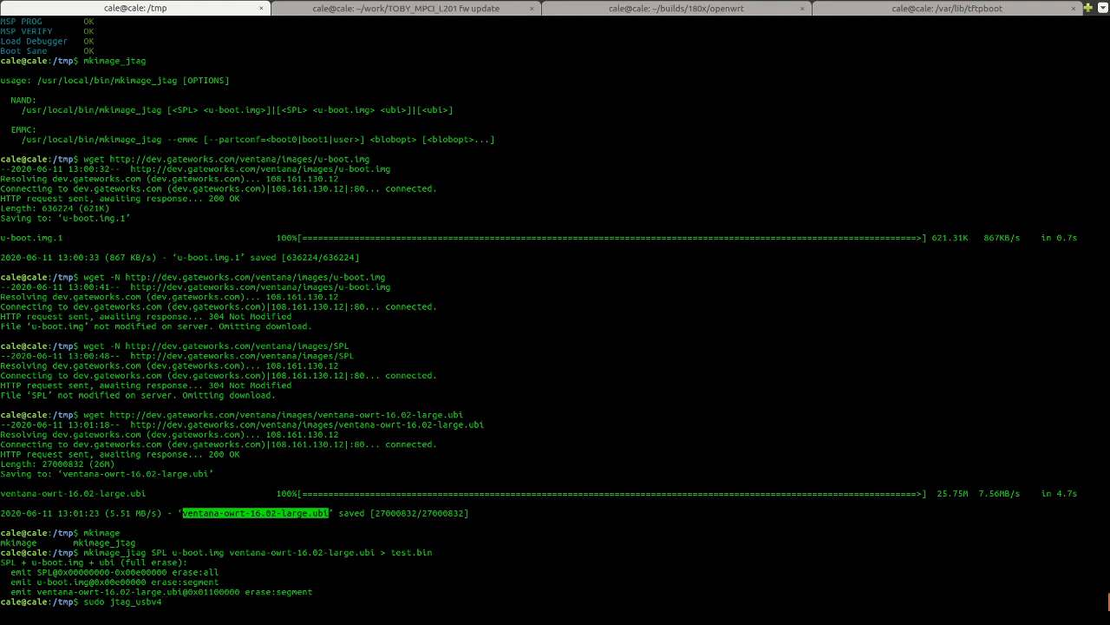
type("-p")
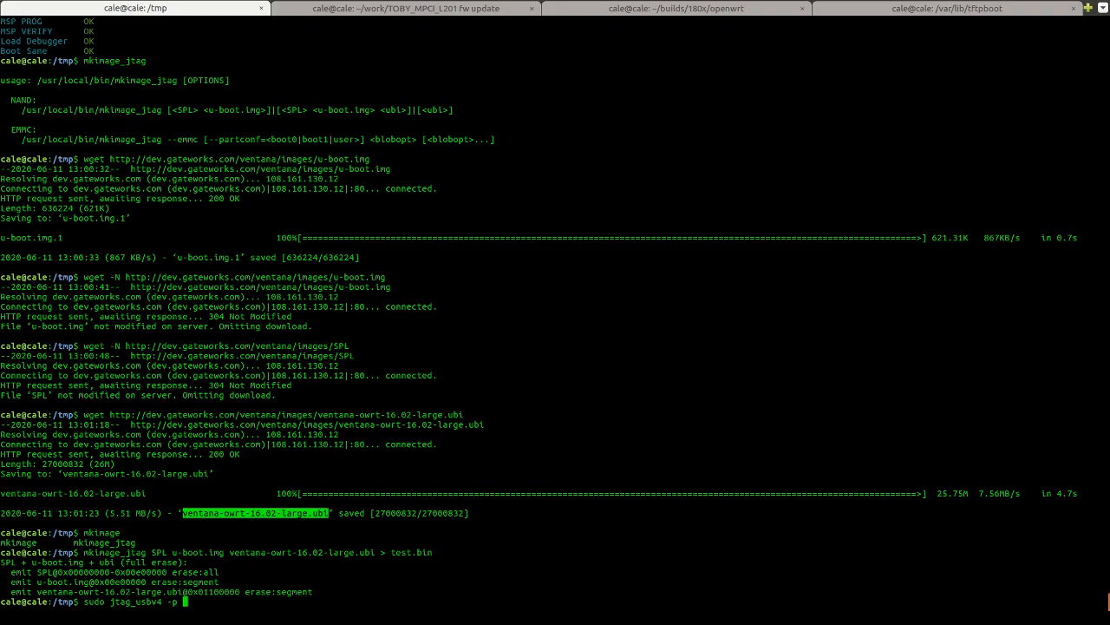